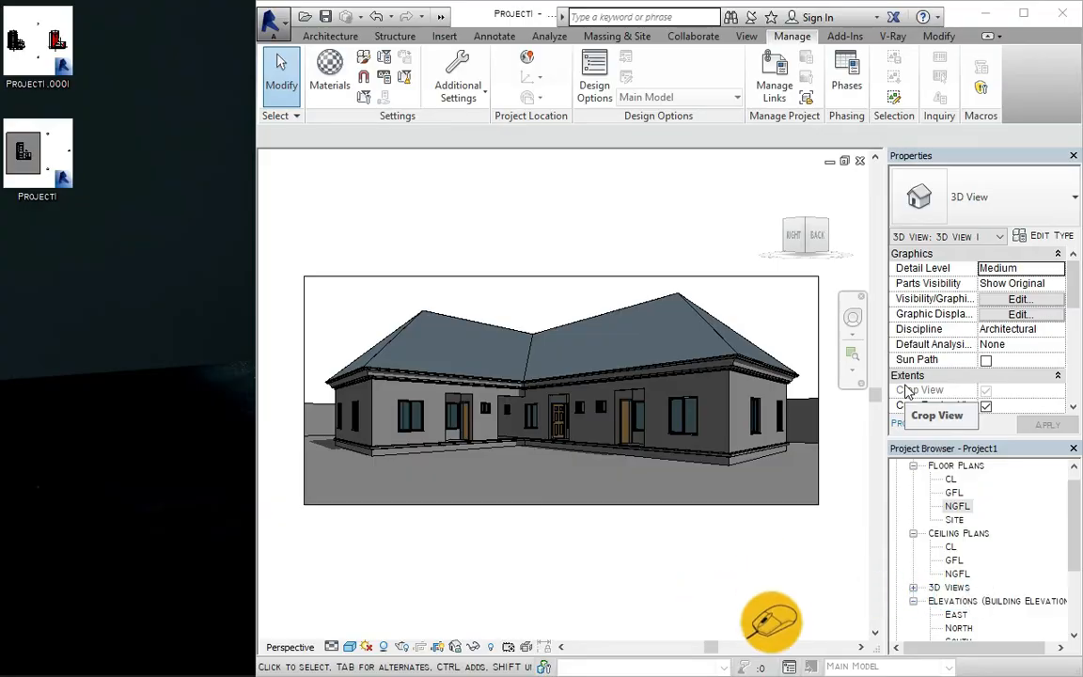
mouse_move(771, 598)
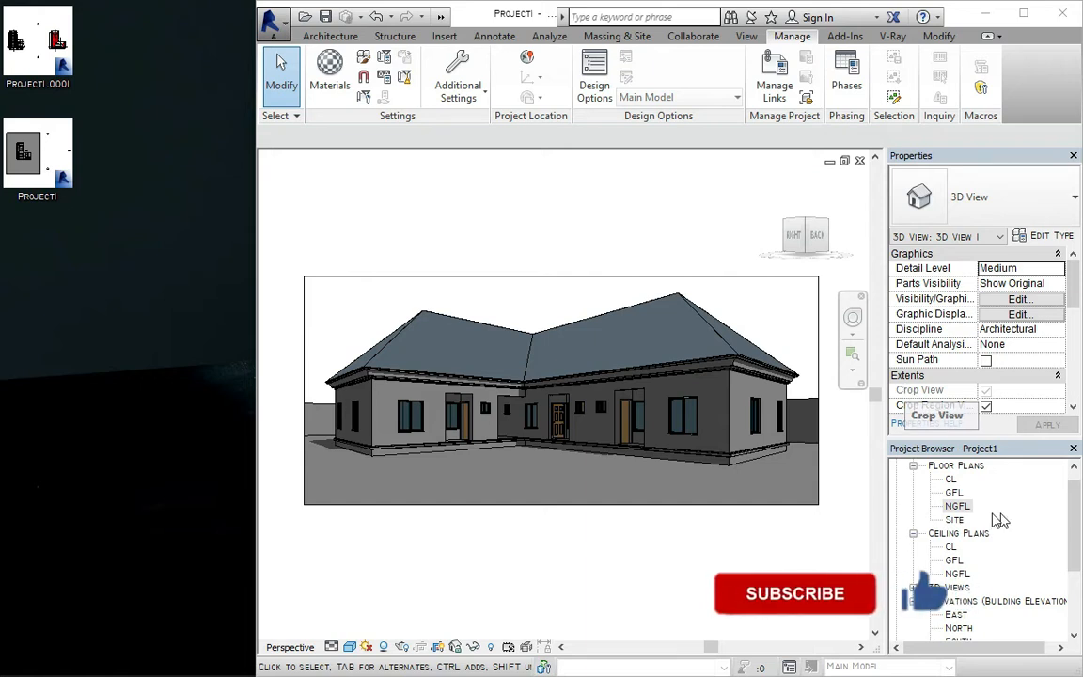
Open the NGFL ground floor plan from the Project Browser
double_click(958, 506)
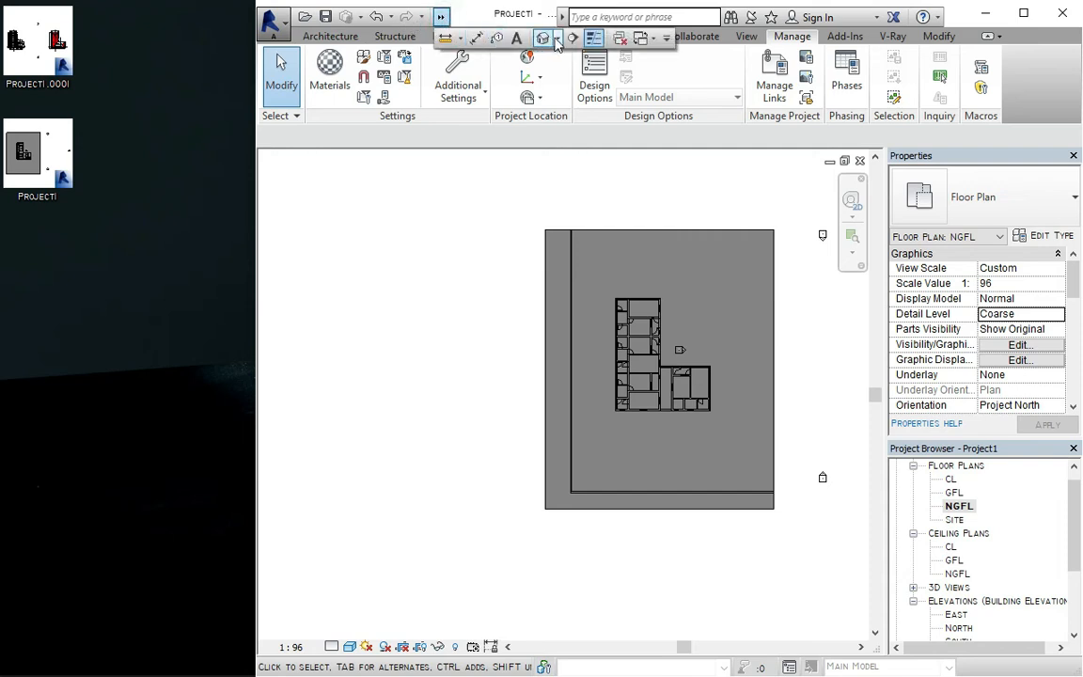
mouse_move(543, 38)
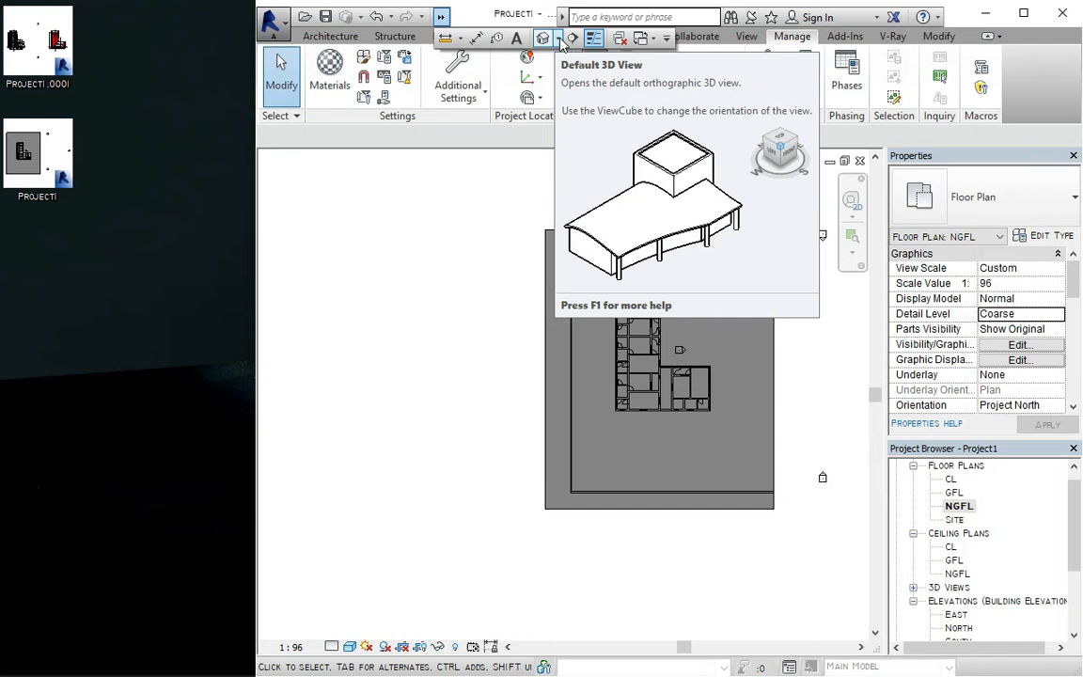
mouse_move(572, 79)
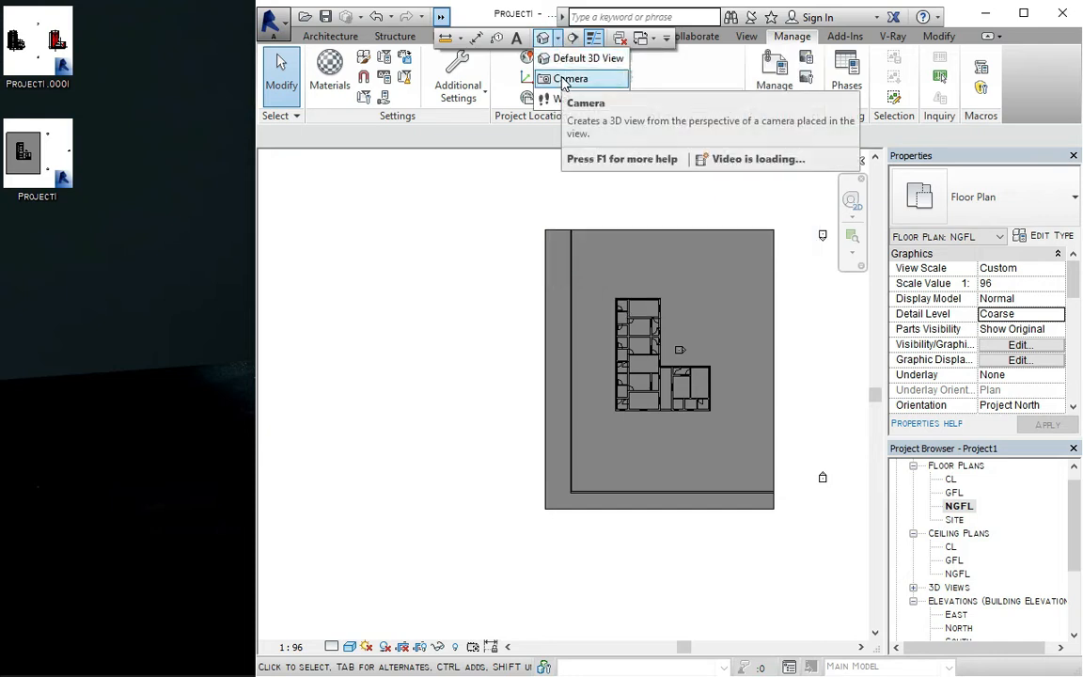
Place a camera with its eye at the plan's upper right, aimed at the lower-left corner
left_click(571, 79)
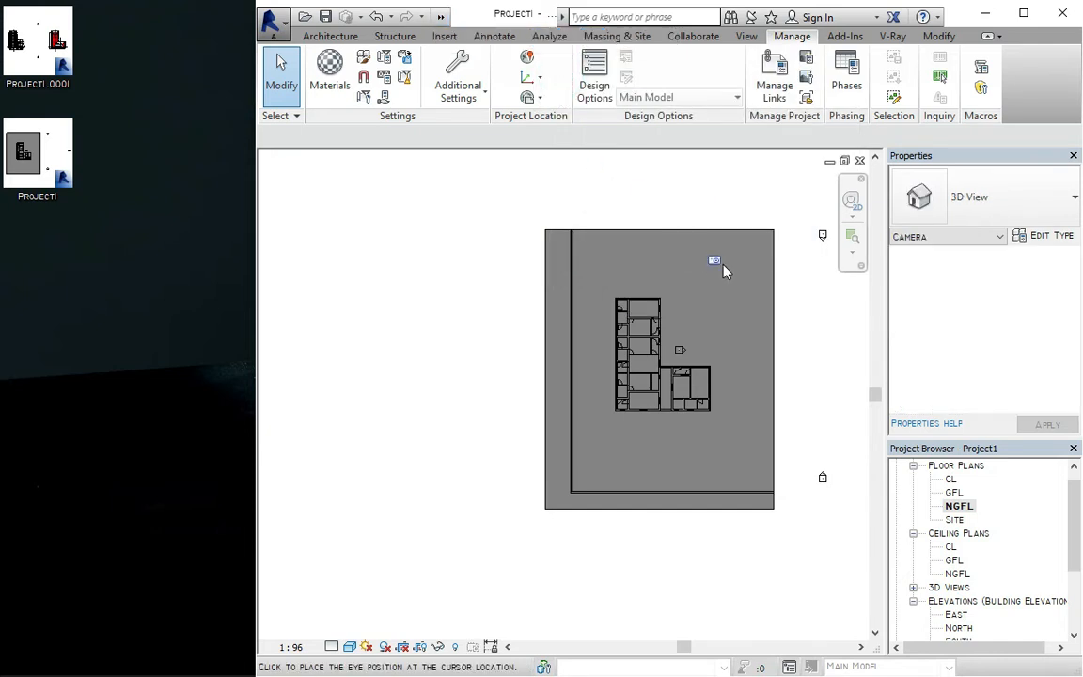
left_click(715, 262)
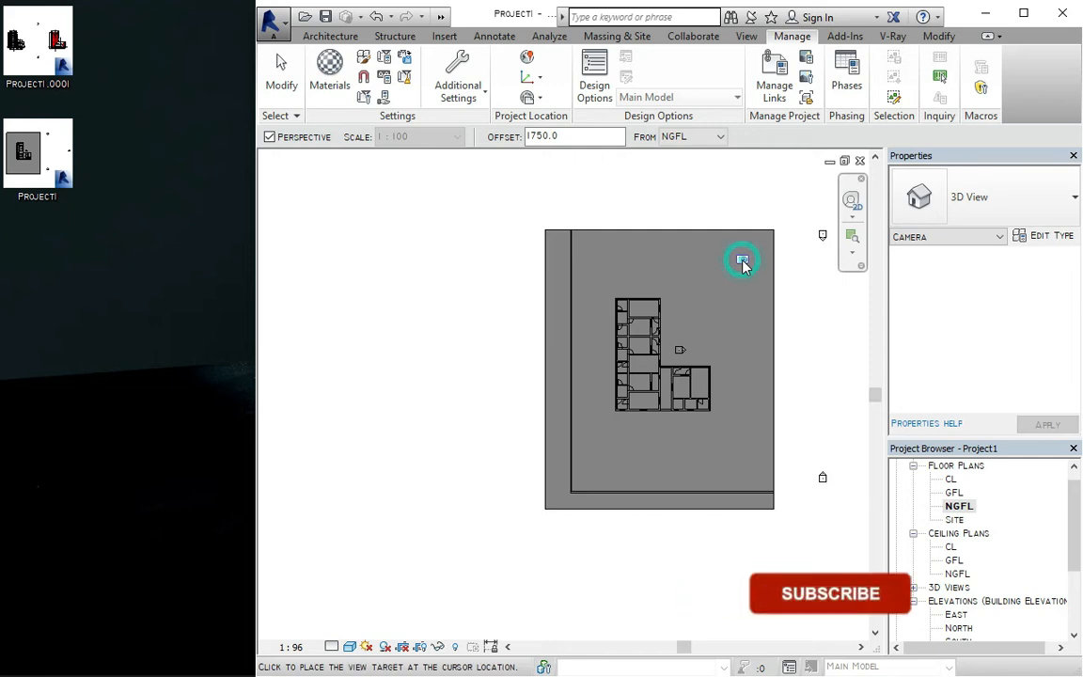
left_click(743, 259)
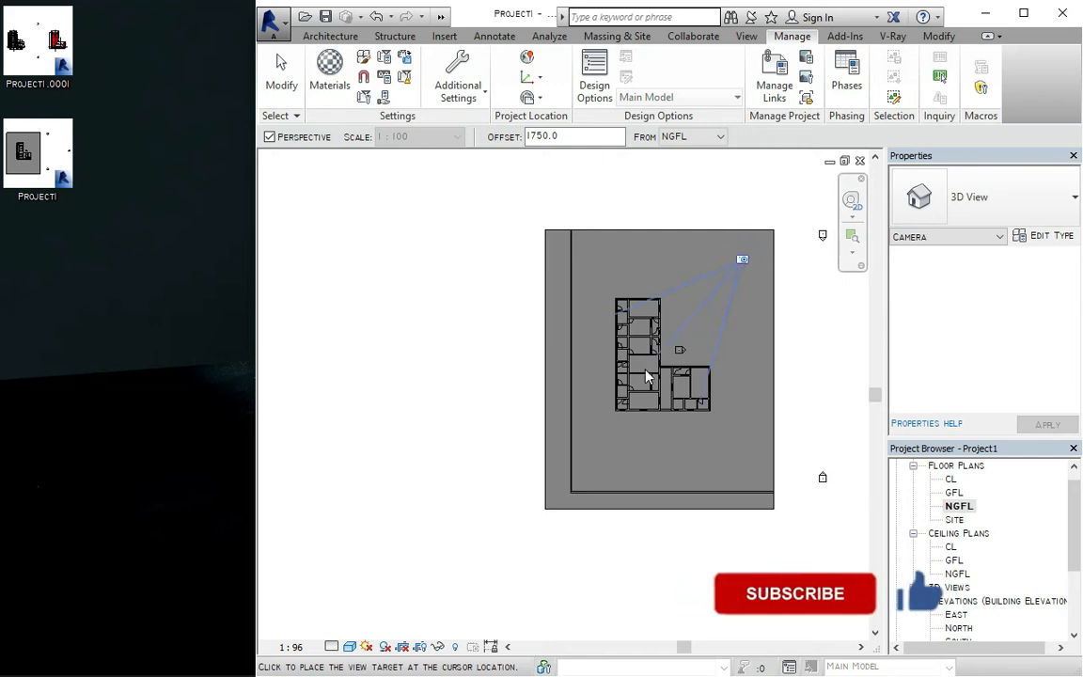
mouse_move(574, 478)
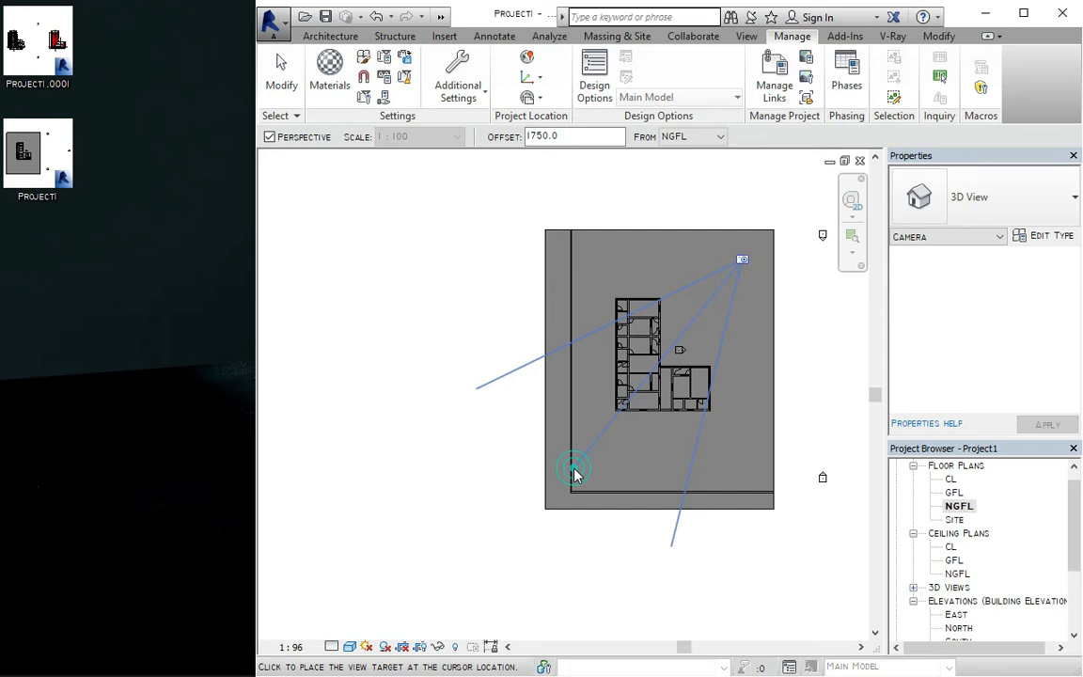
left_click(574, 470)
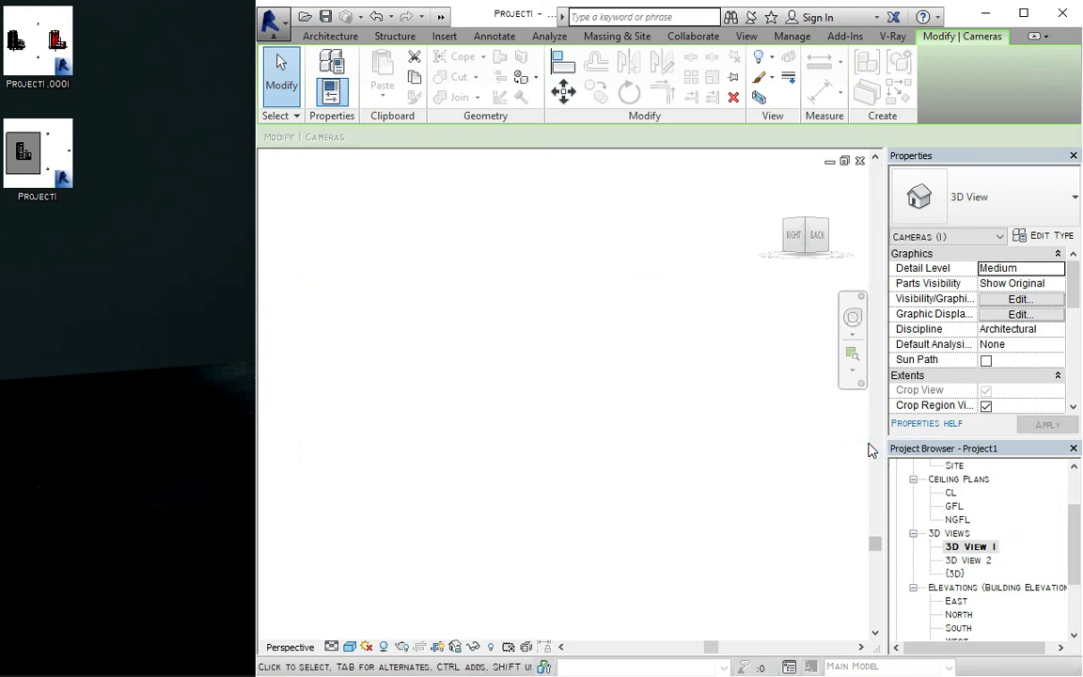
mouse_move(882, 544)
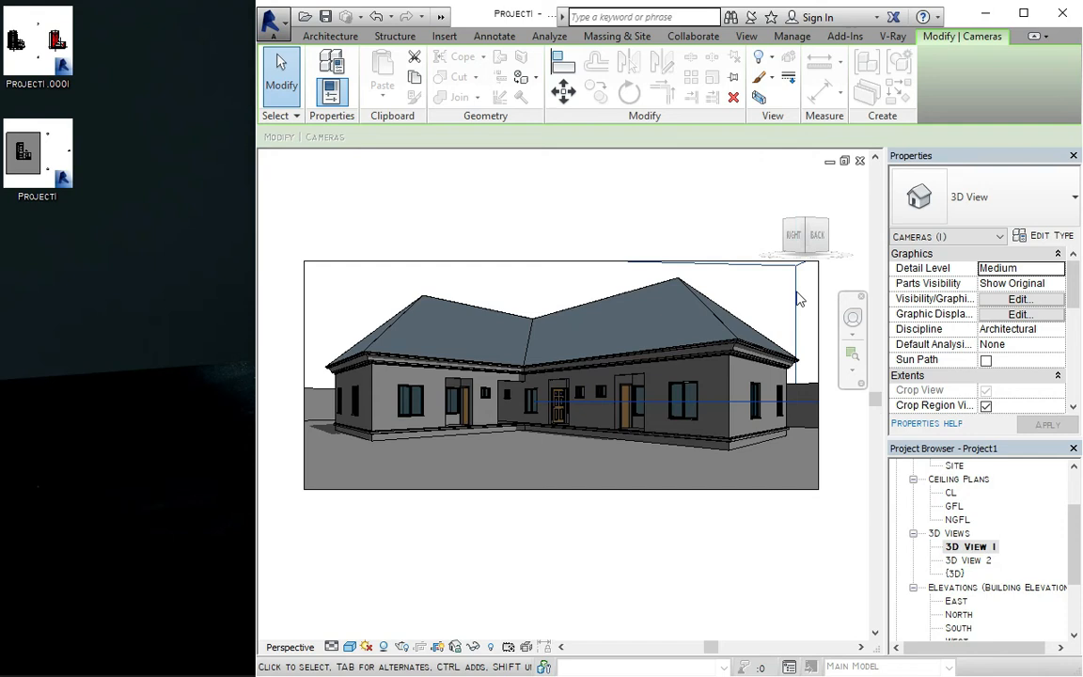
Deselect the camera so 3D View 1 shows the house in perspective
left_click(792, 35)
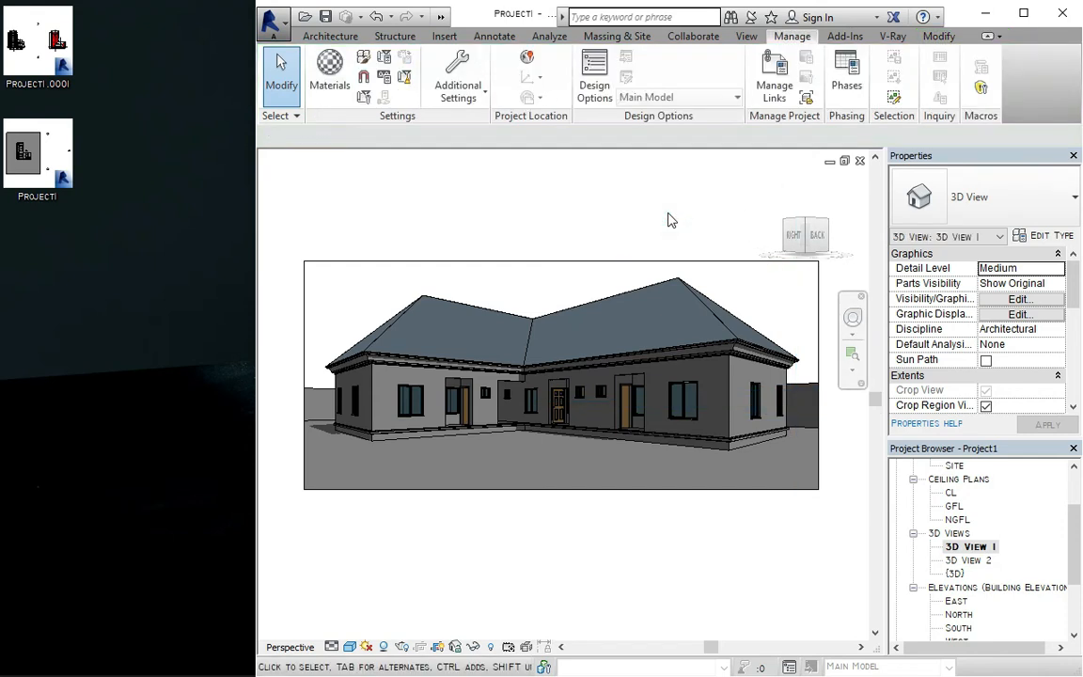